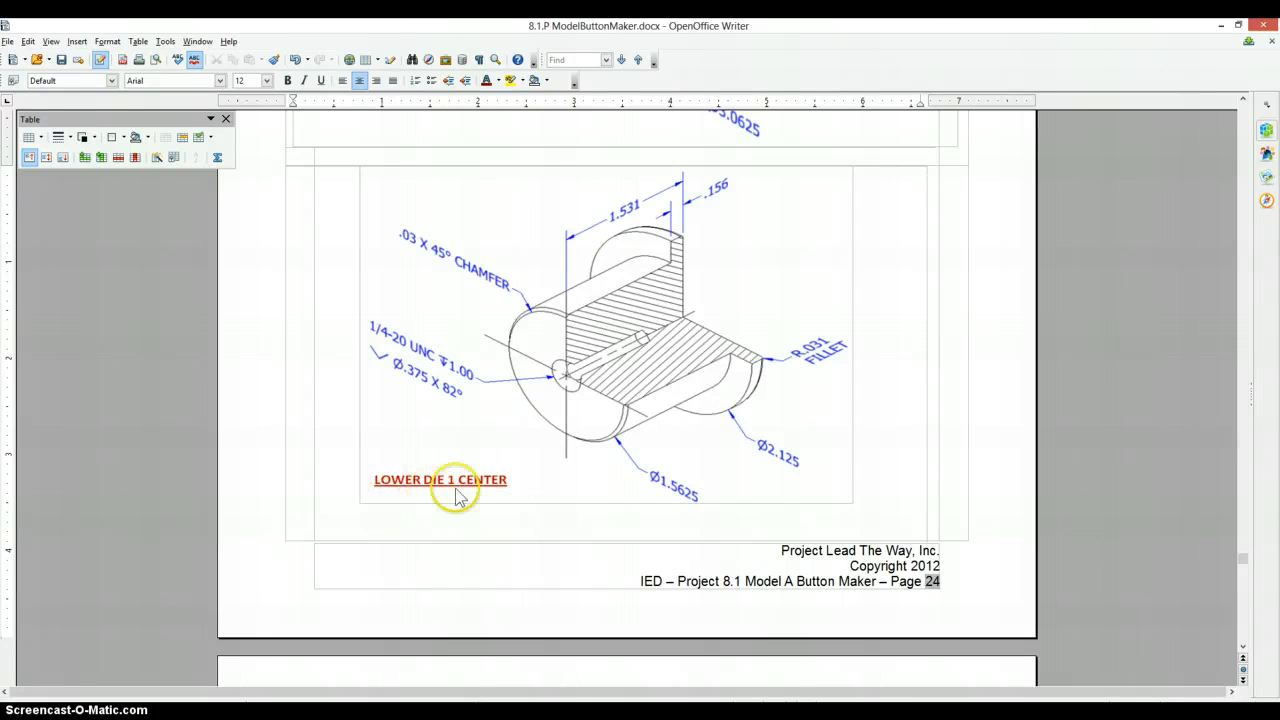
mouse_move(544, 448)
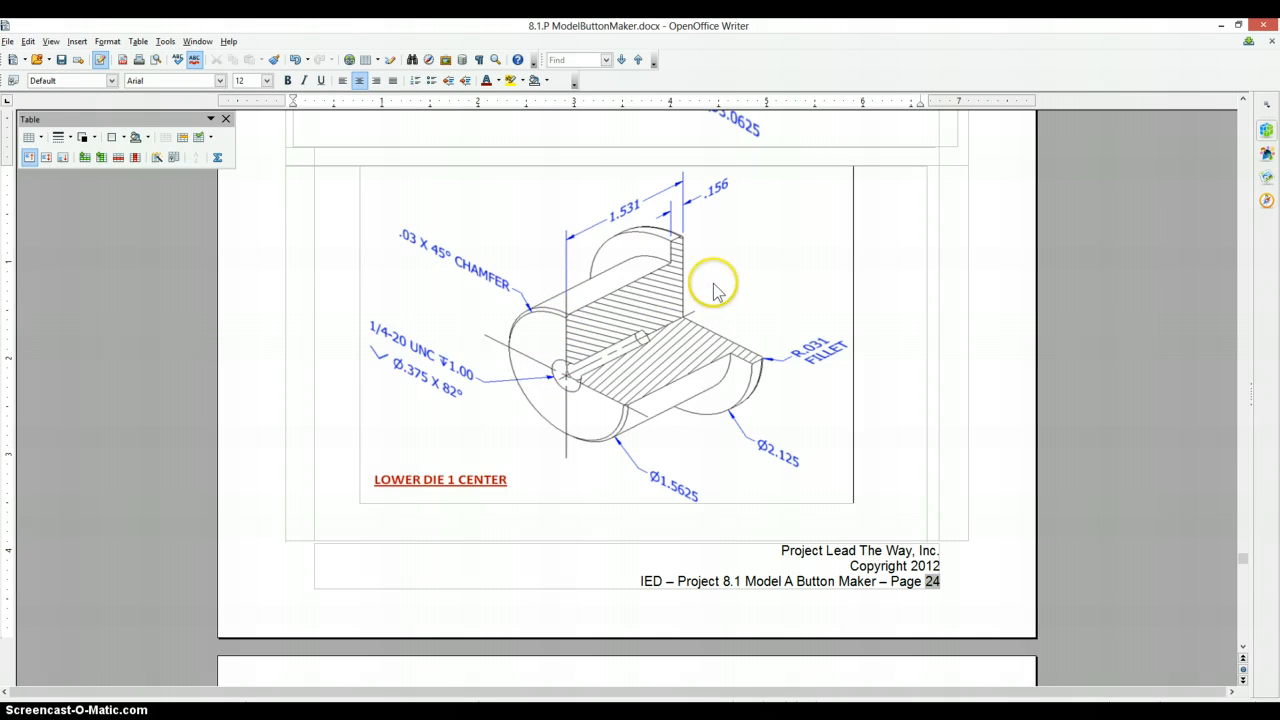
mouse_move(576, 362)
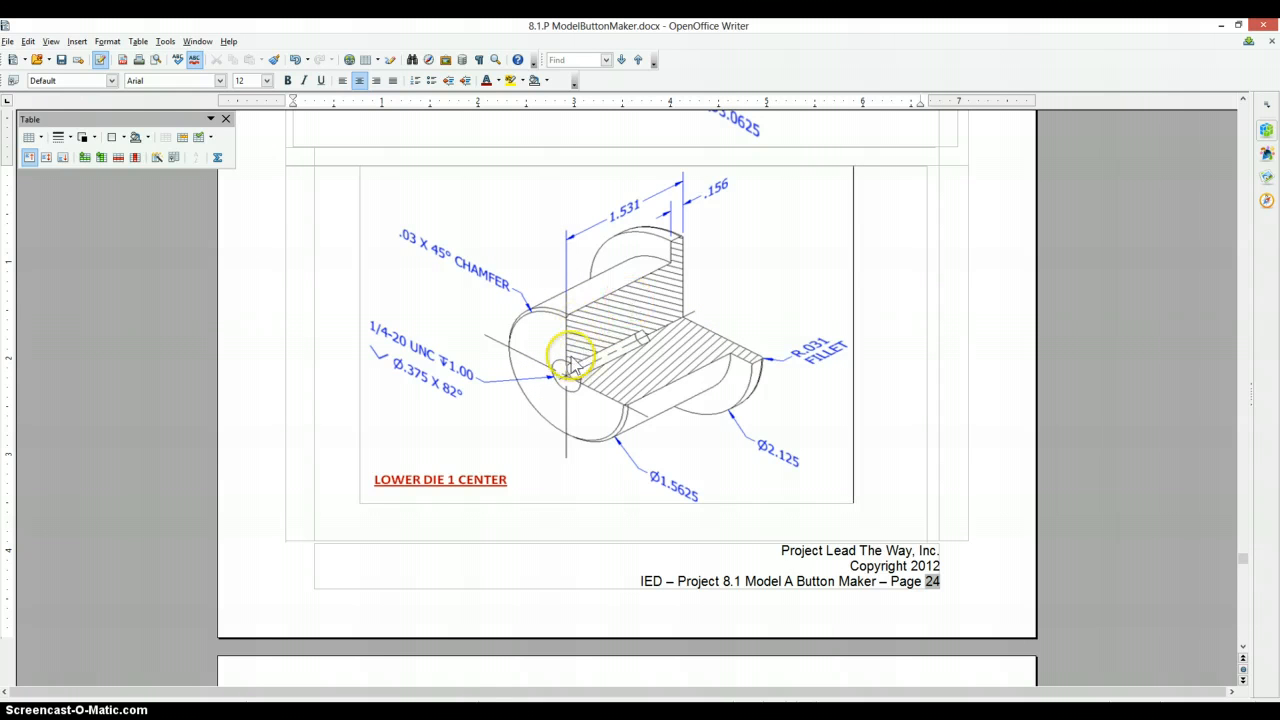
mouse_move(660, 232)
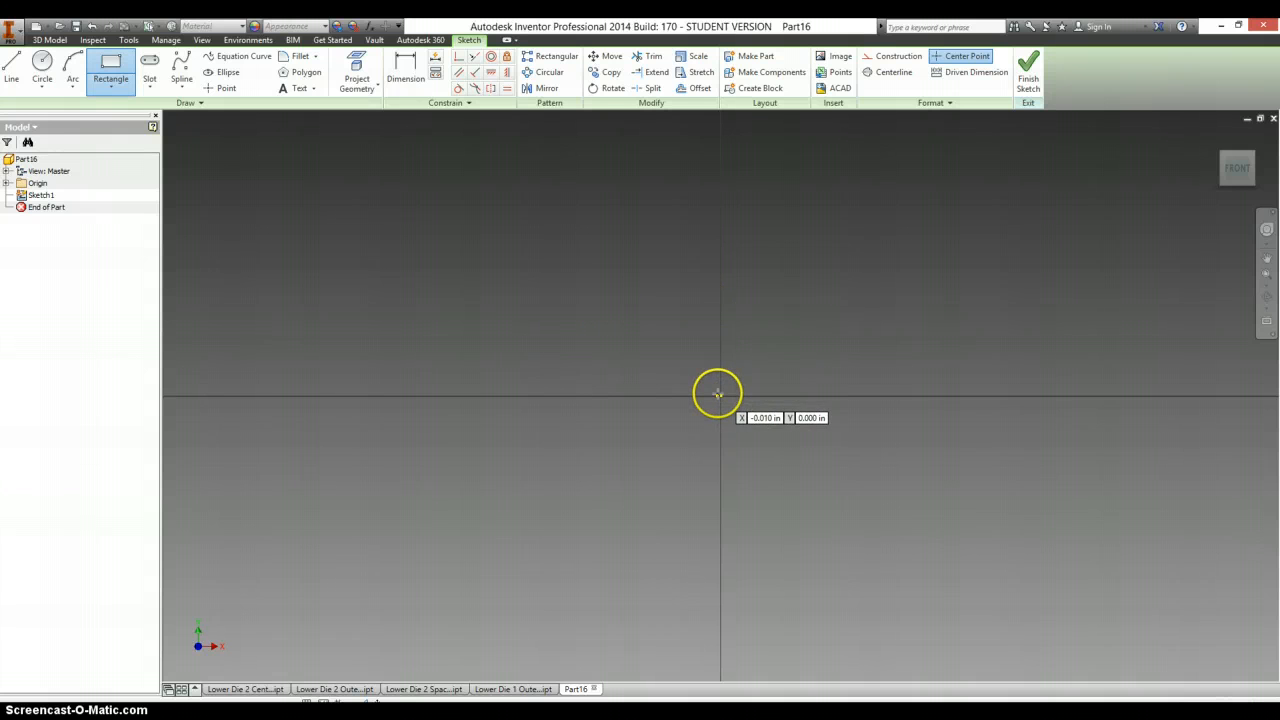
Sketch the body and flange rectangles from the origin and trim the overlapping line
left_click_drag(718, 392, 1000, 218)
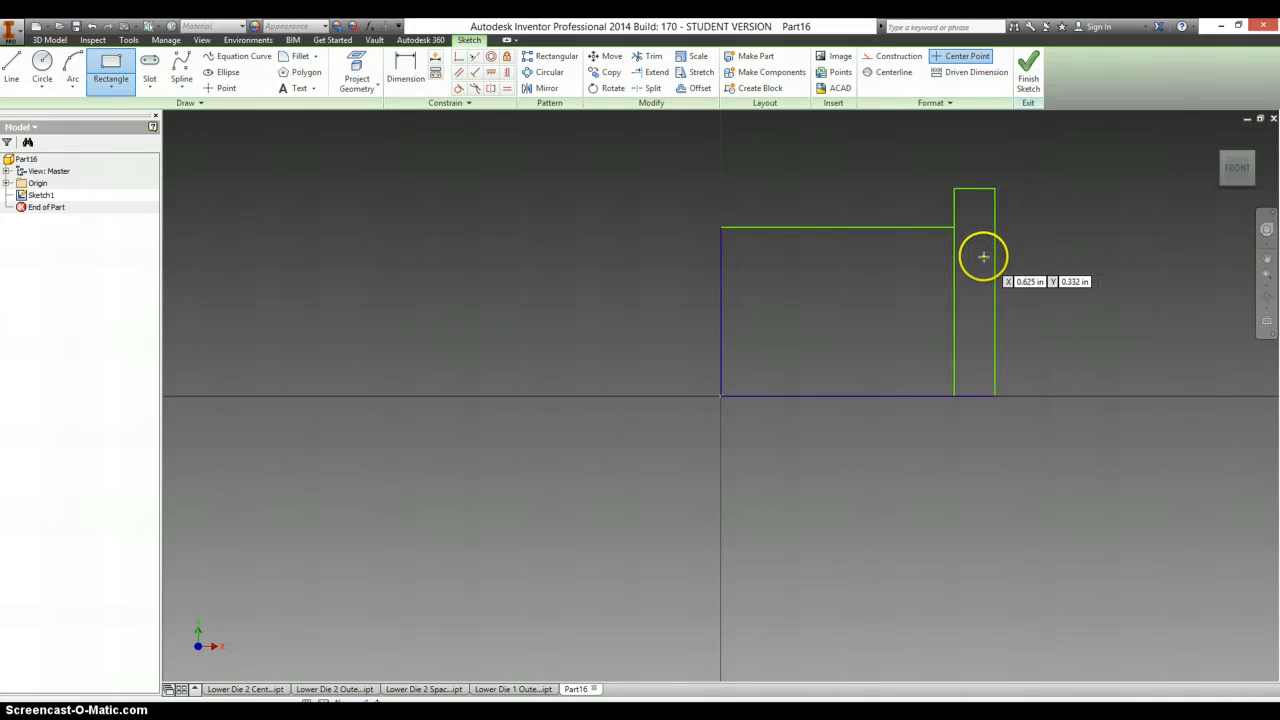
left_click(652, 56)
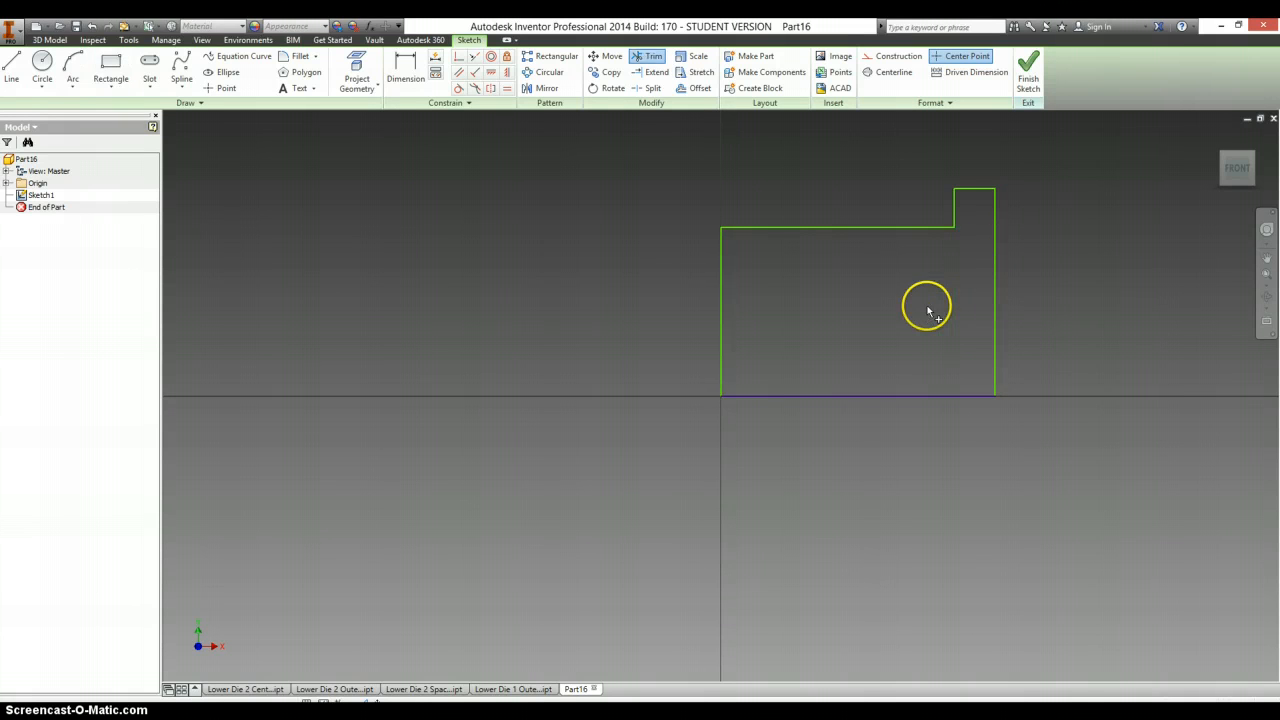
left_click(404, 78)
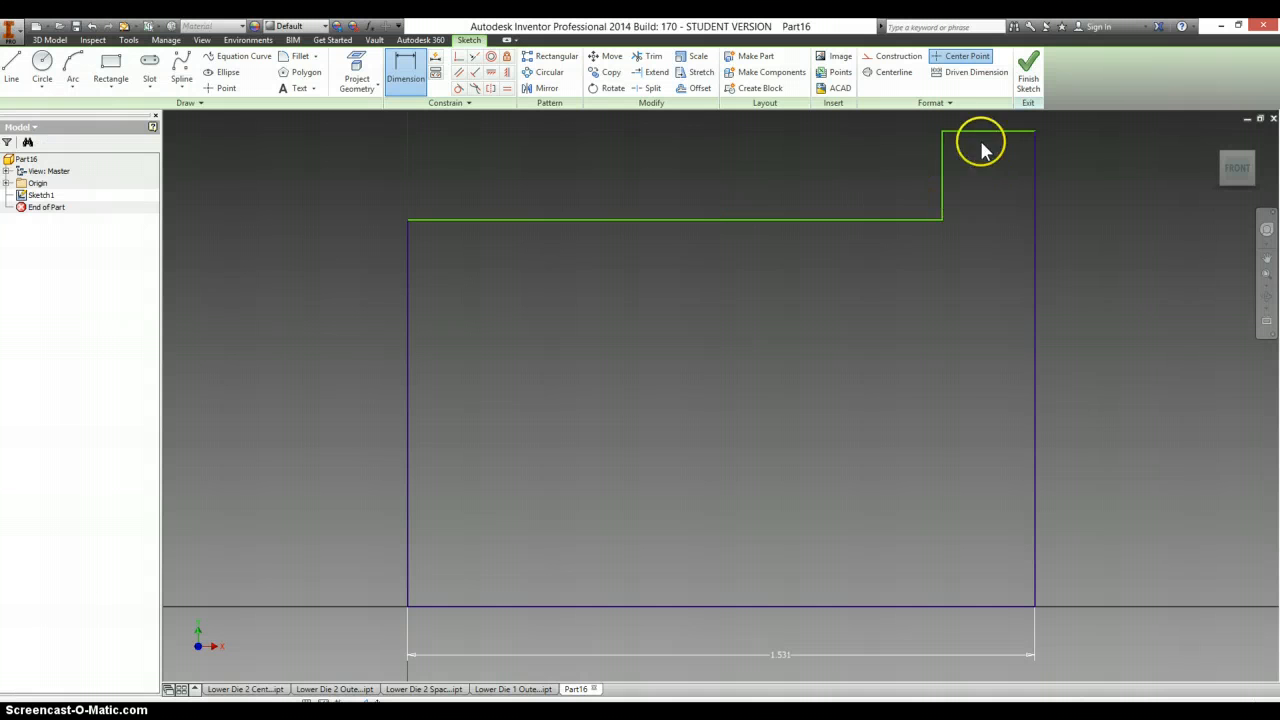
Dimension the profile's overall length at 1.531 and pick the flange's top edge
left_click(980, 140)
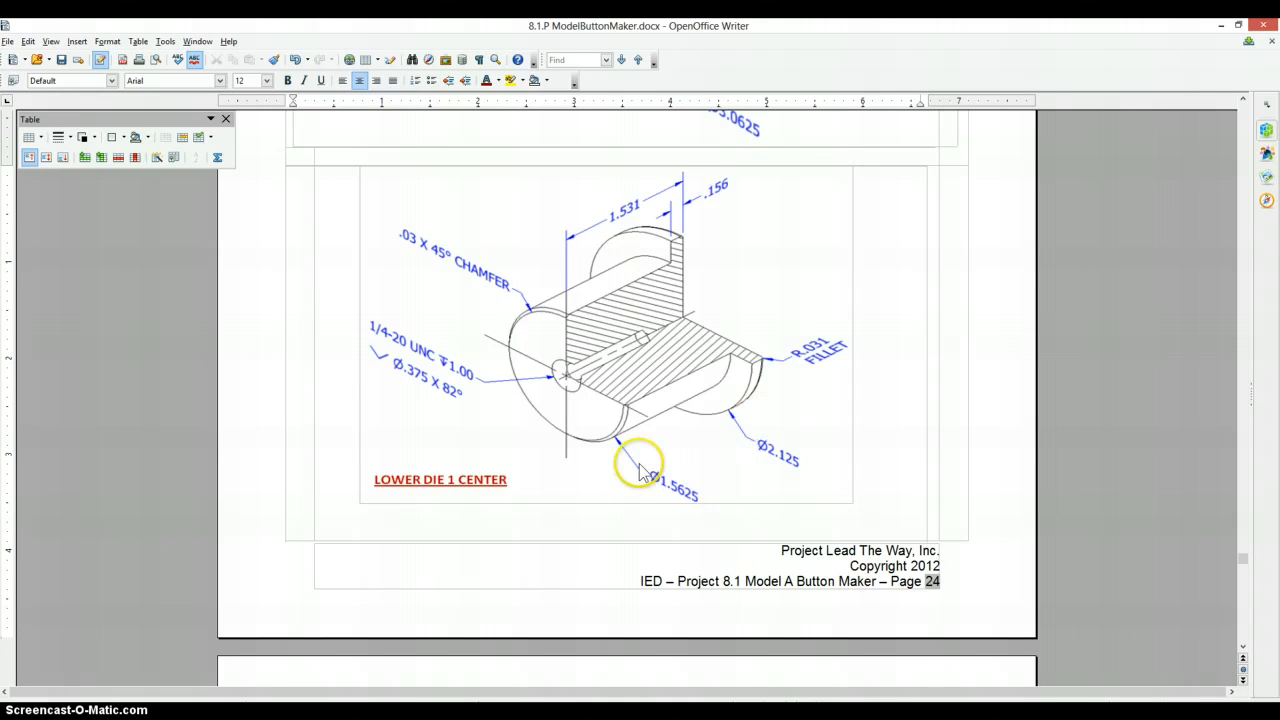
mouse_move(664, 436)
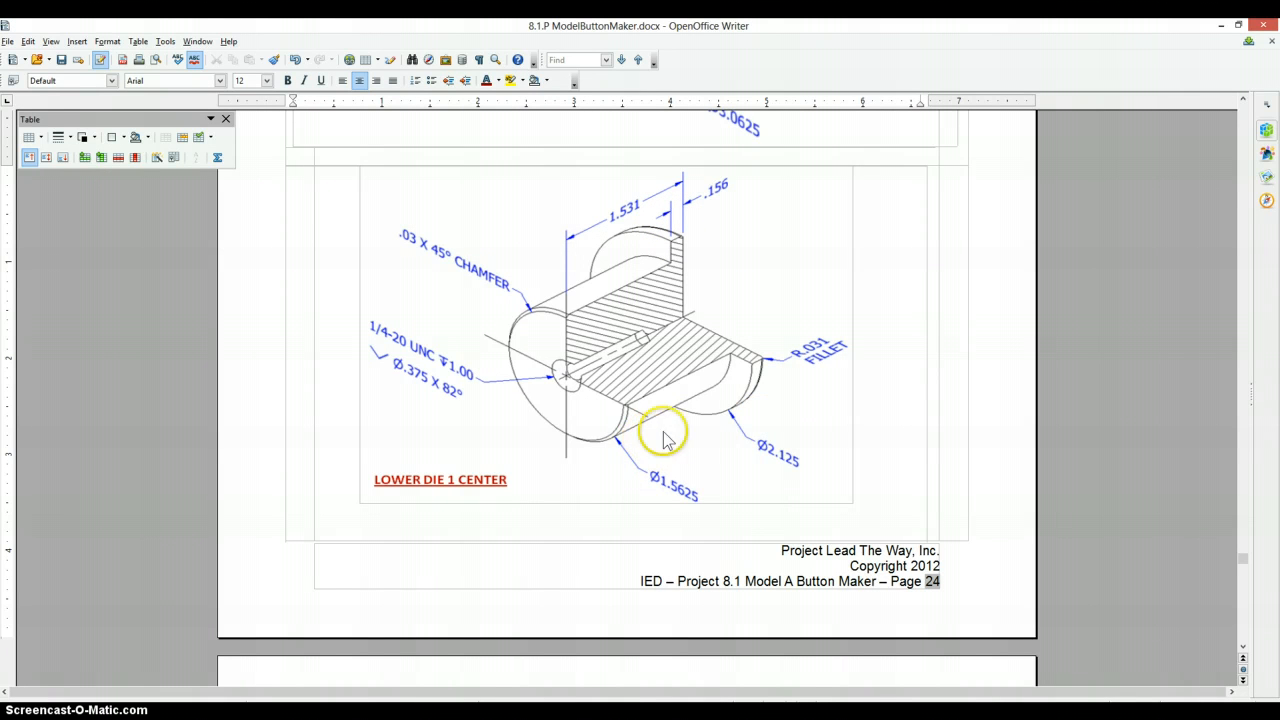
mouse_move(716, 324)
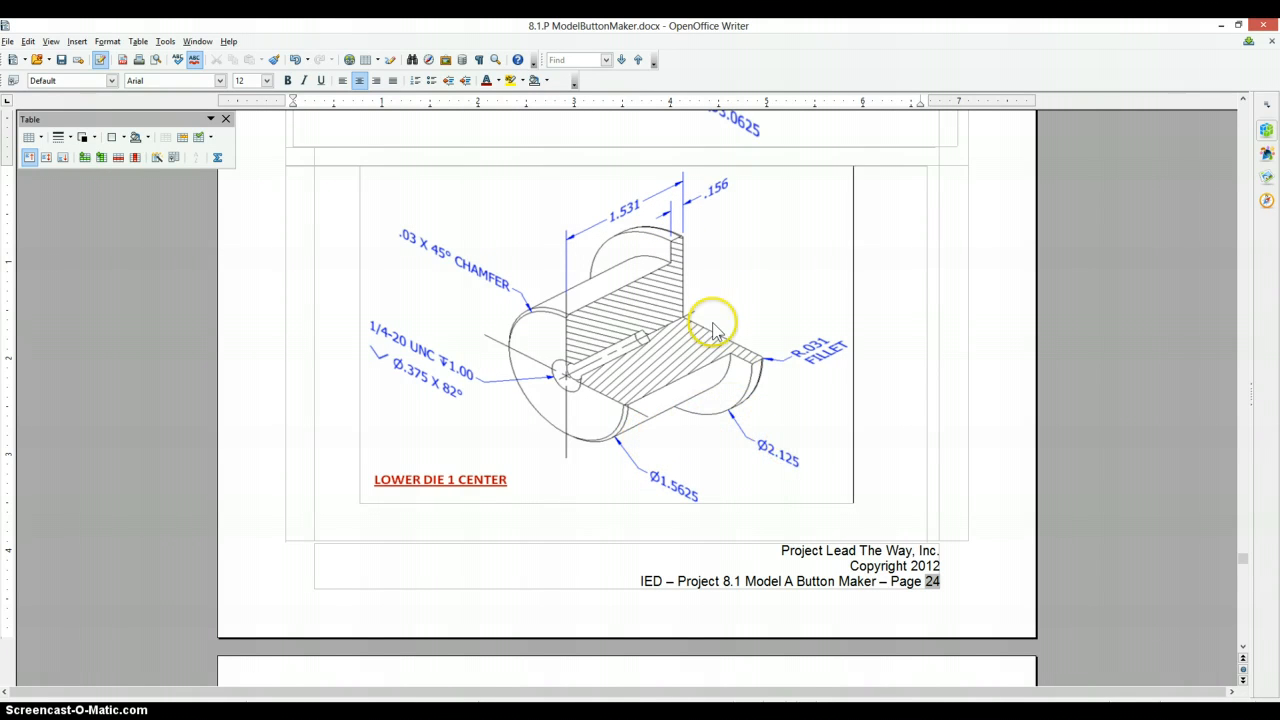
mouse_move(776, 460)
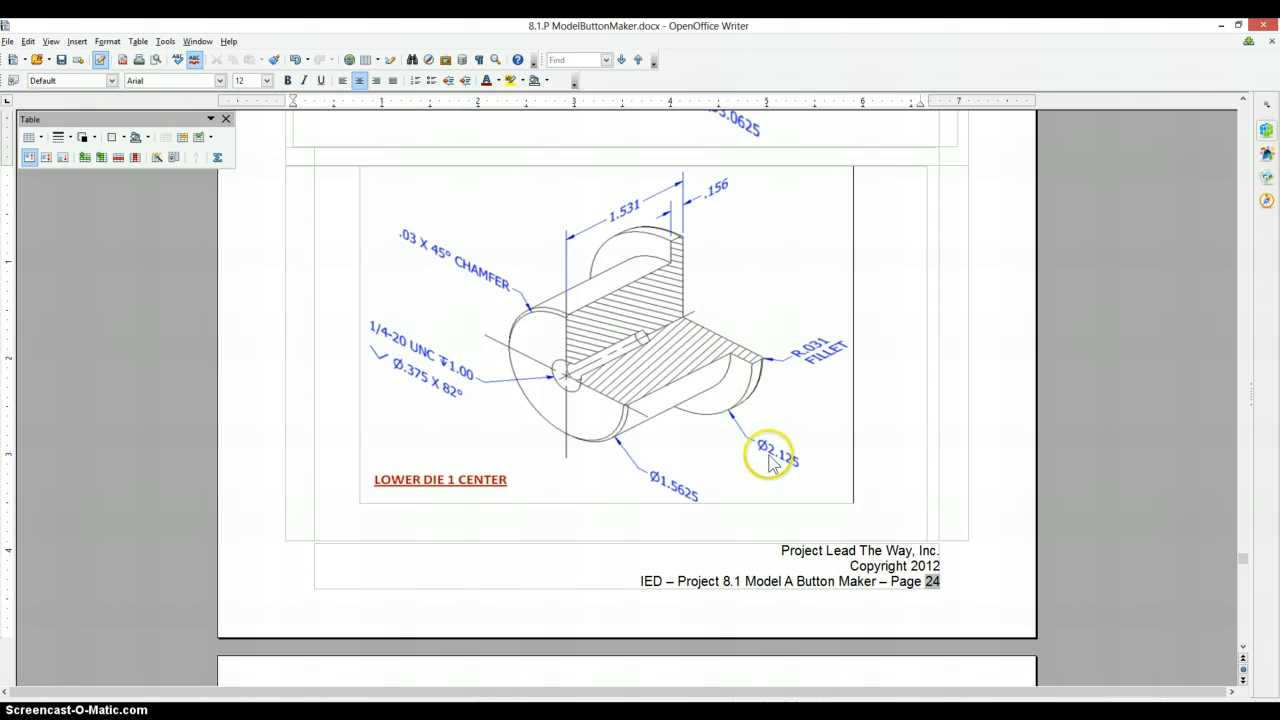
key("Alt+Tab")
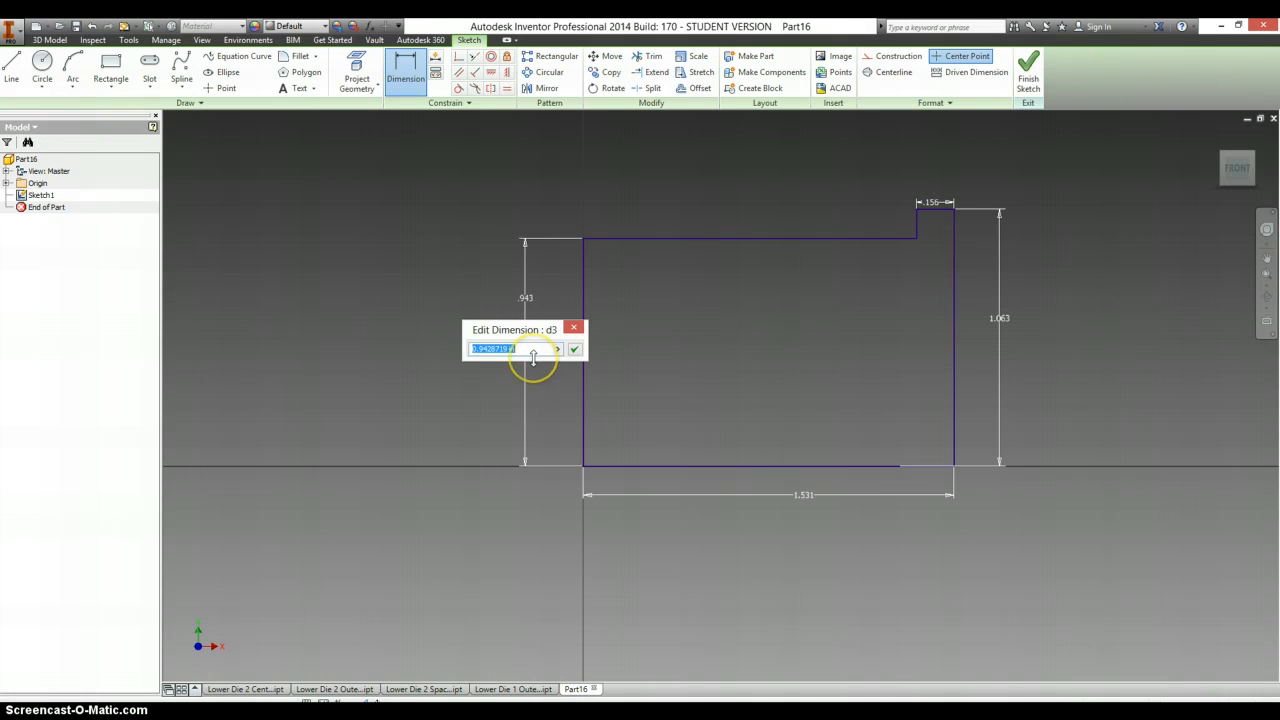
Set a dimension to 1.5, revolve the profile into the flanged cylinder, and finish the end-face sketch
type("1.5")
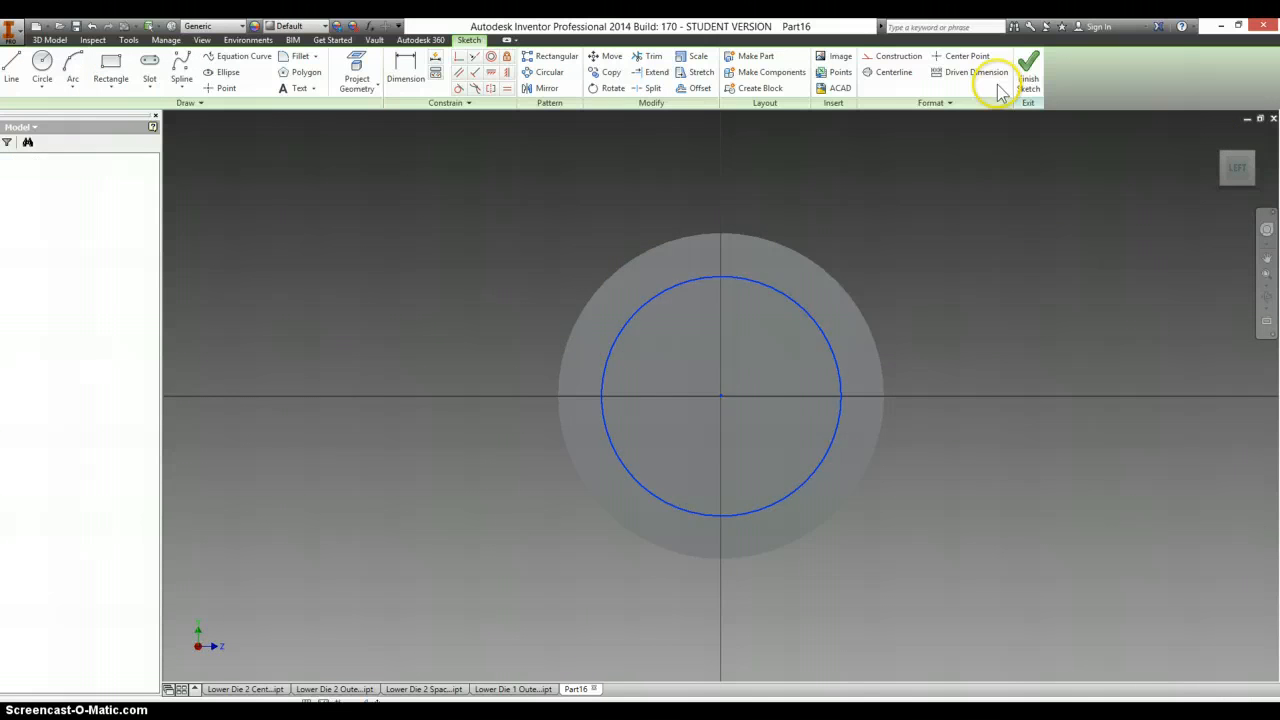
left_click(1028, 62)
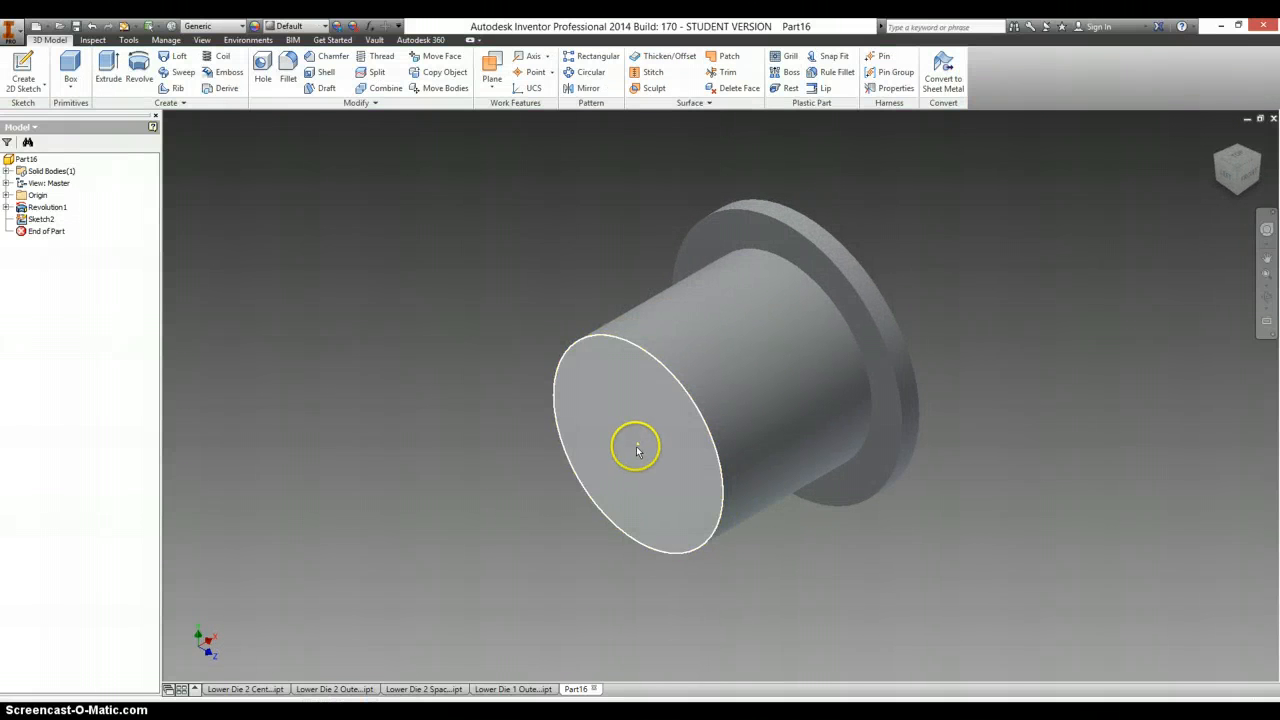
left_click(262, 76)
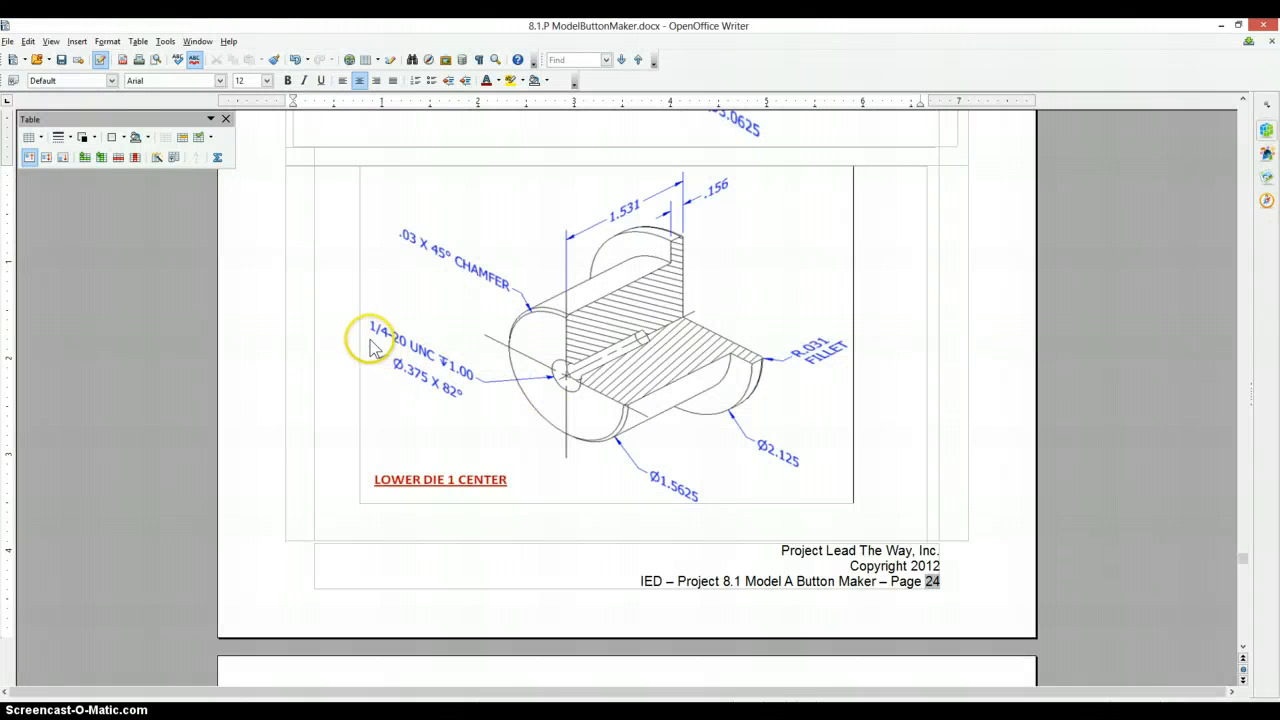
mouse_move(404, 380)
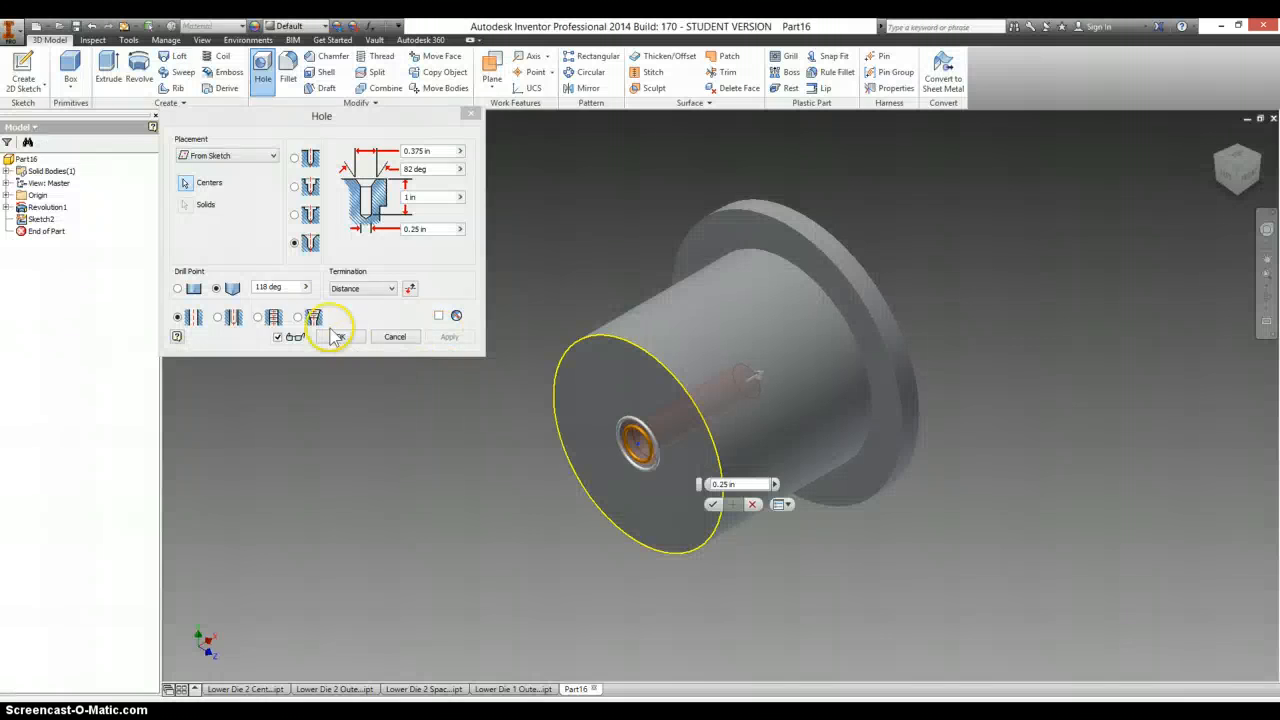
Add a tapped 1/4-20 UNC full-depth hole from the end-face sketch point
left_click(312, 316)
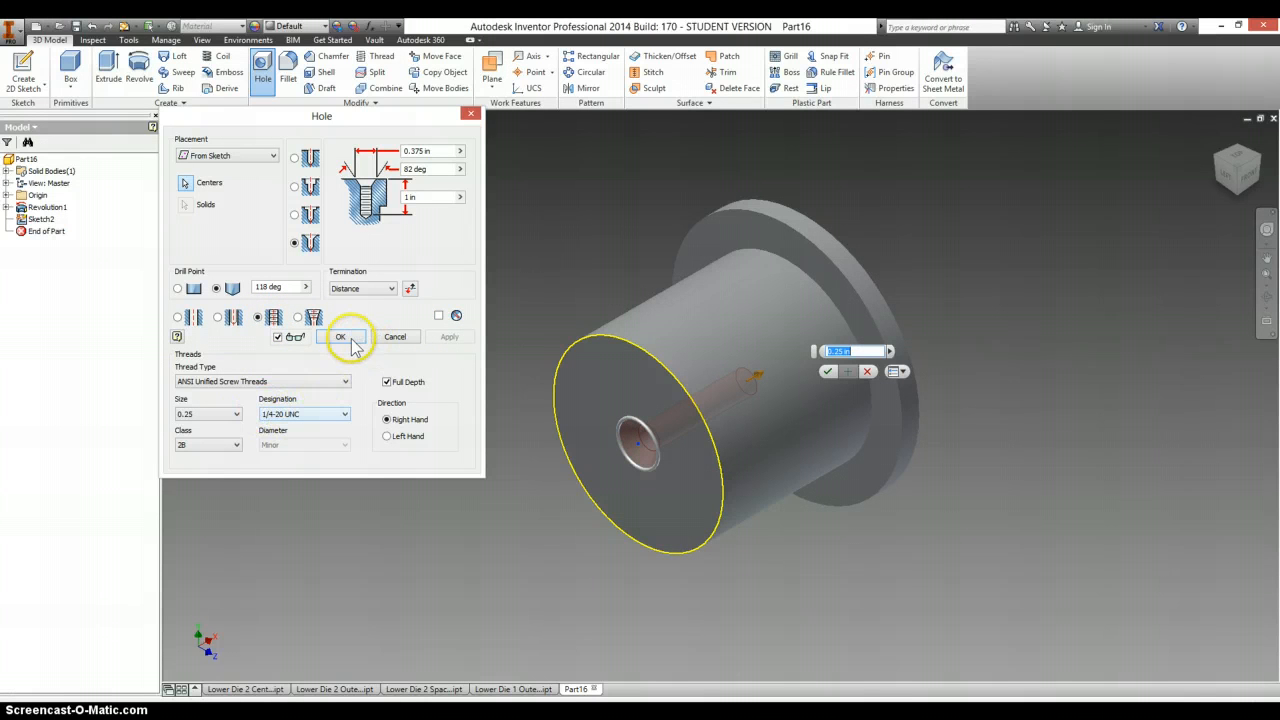
left_click(340, 336)
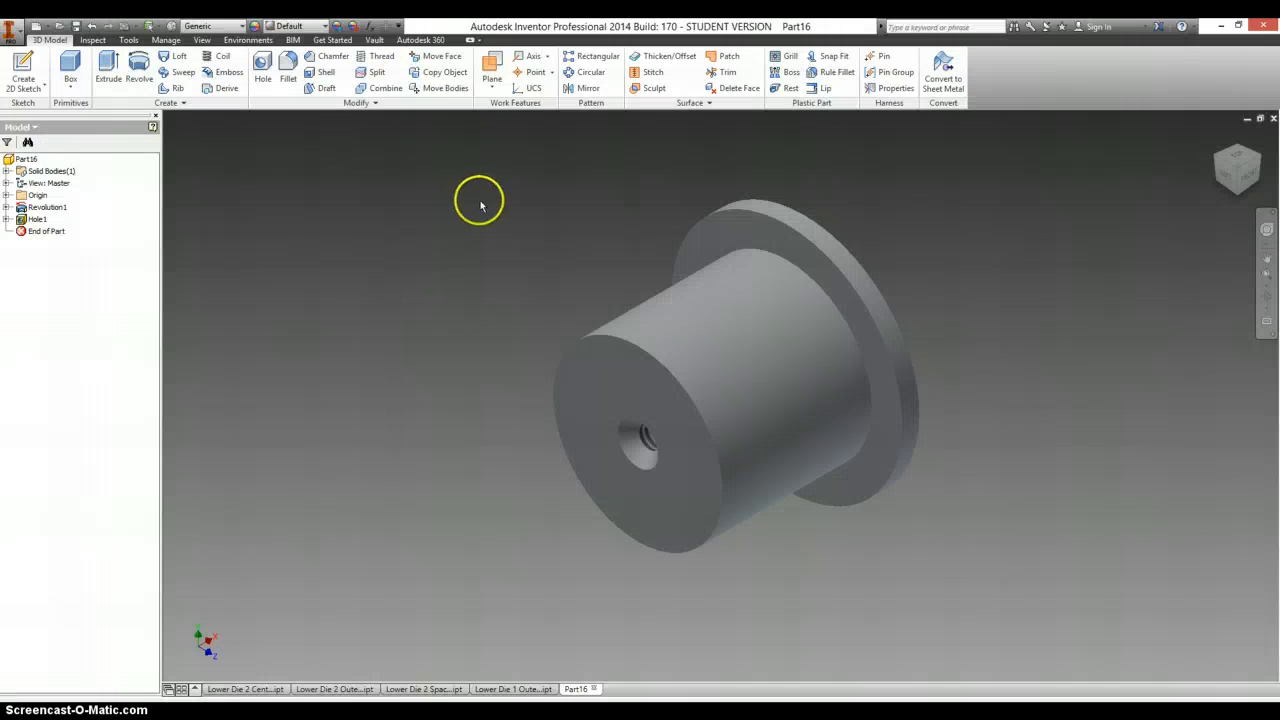
Add a 0.03 chamfer to the selected edge of the part
left_click(332, 56)
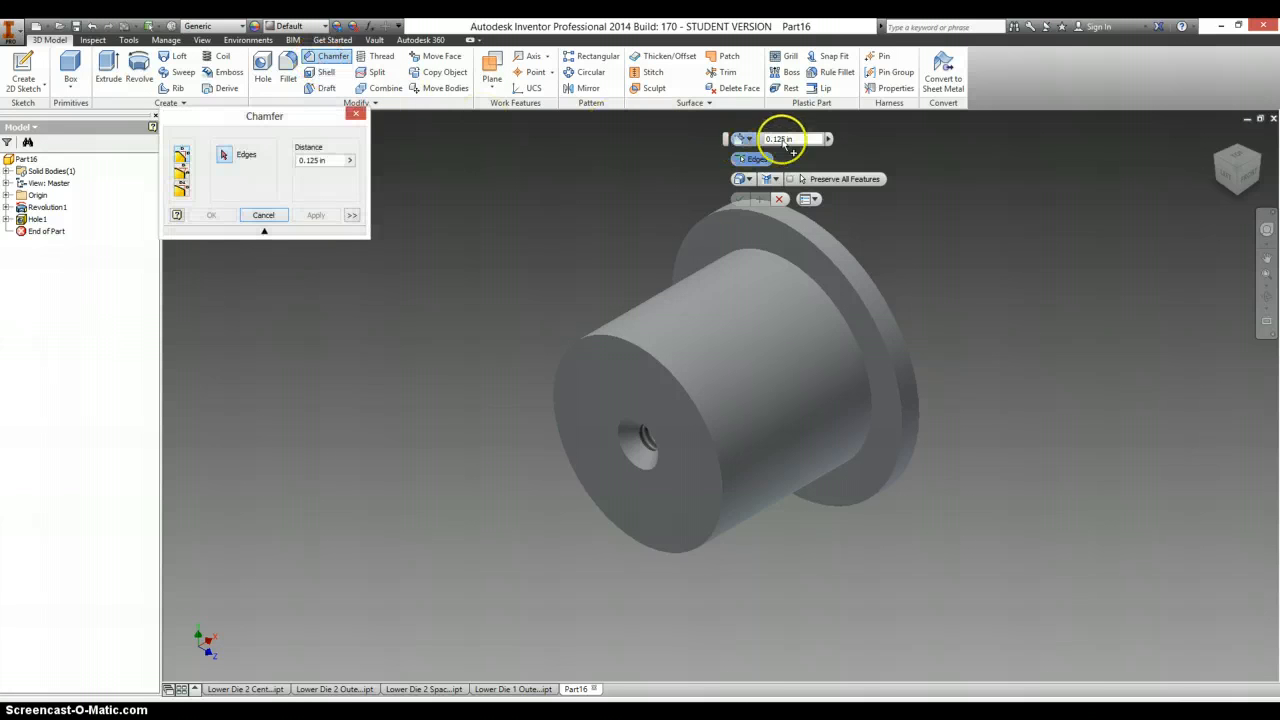
type(".03")
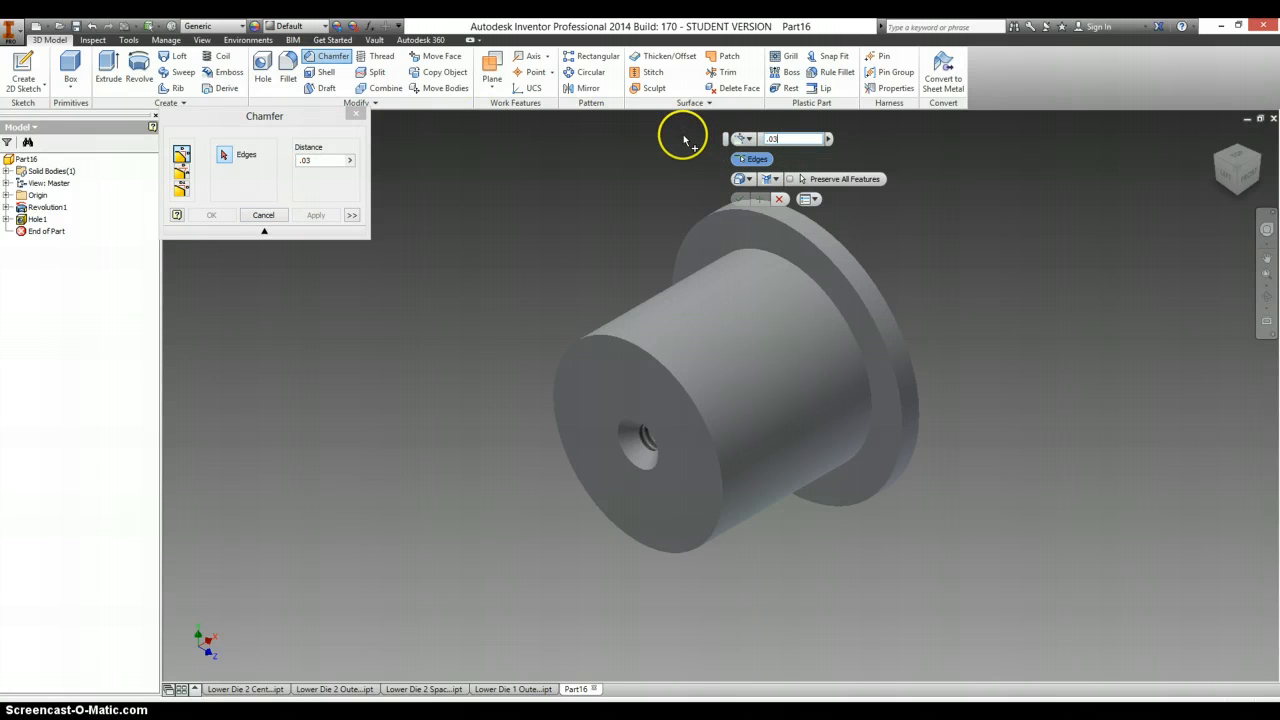
left_click(644, 356)
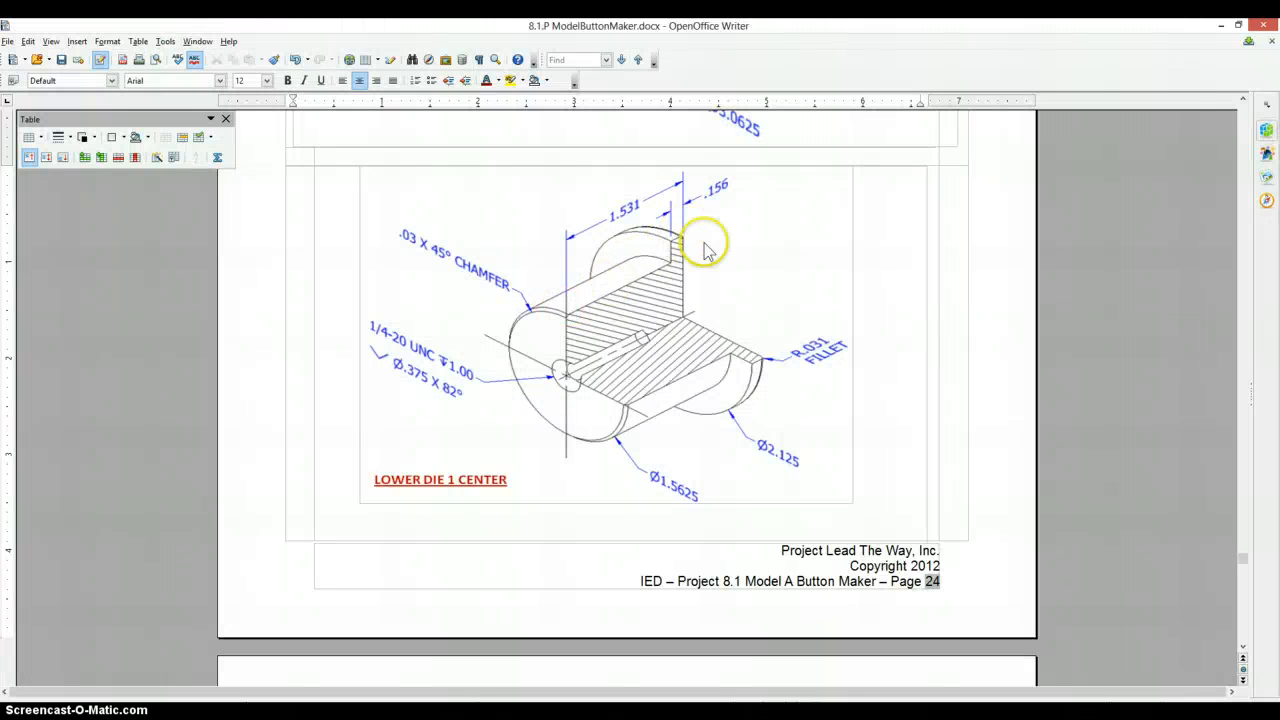
mouse_move(798, 362)
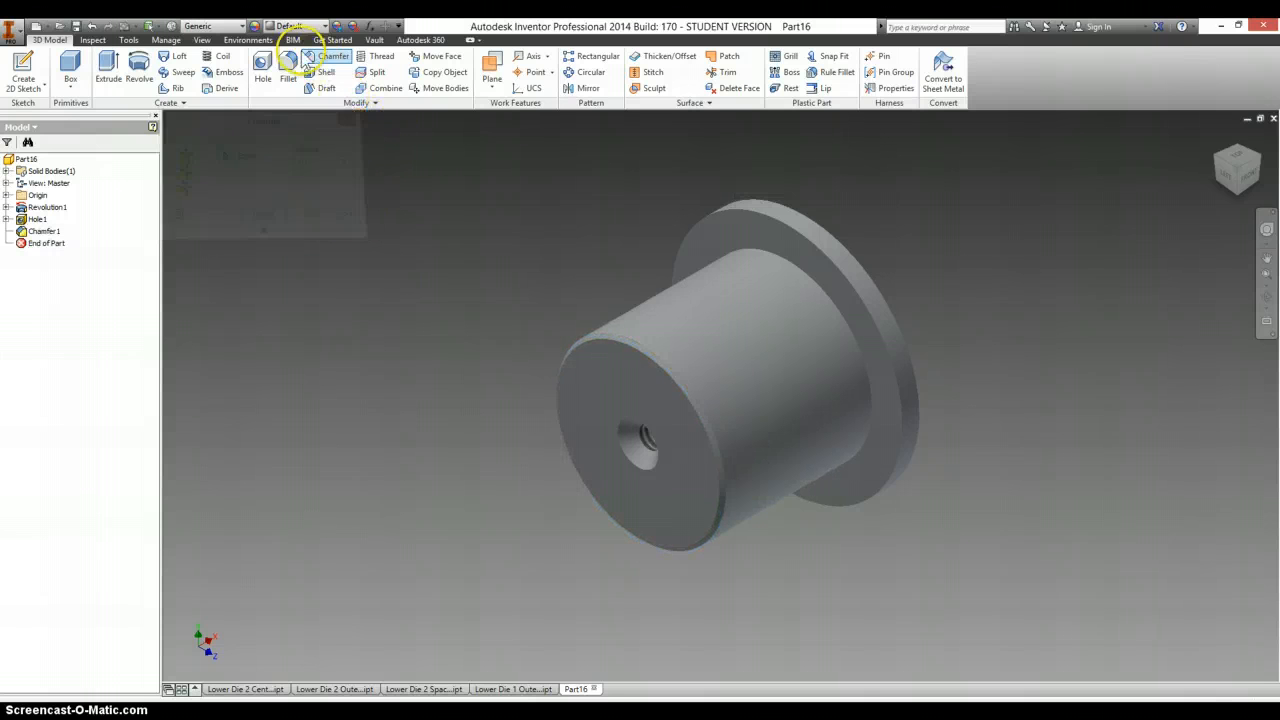
Begin a fillet on an edge of the flanged part and edit its radius
left_click(288, 72)
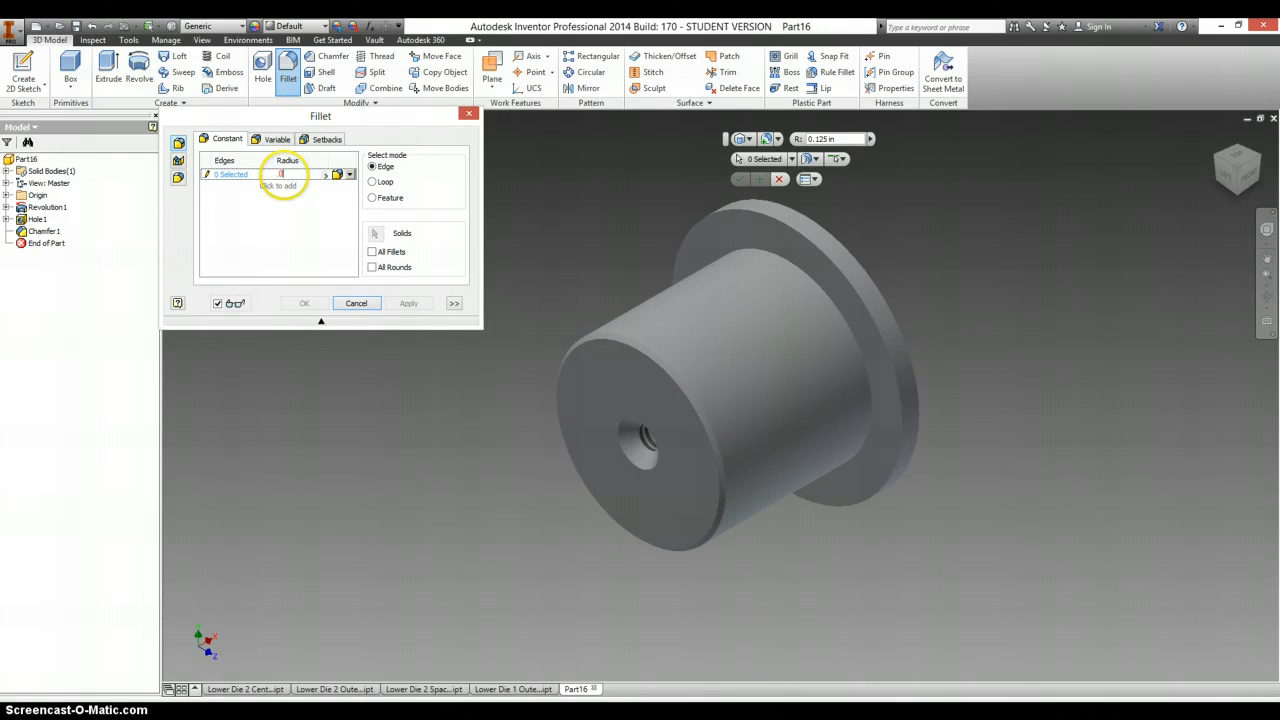
left_click(860, 264)
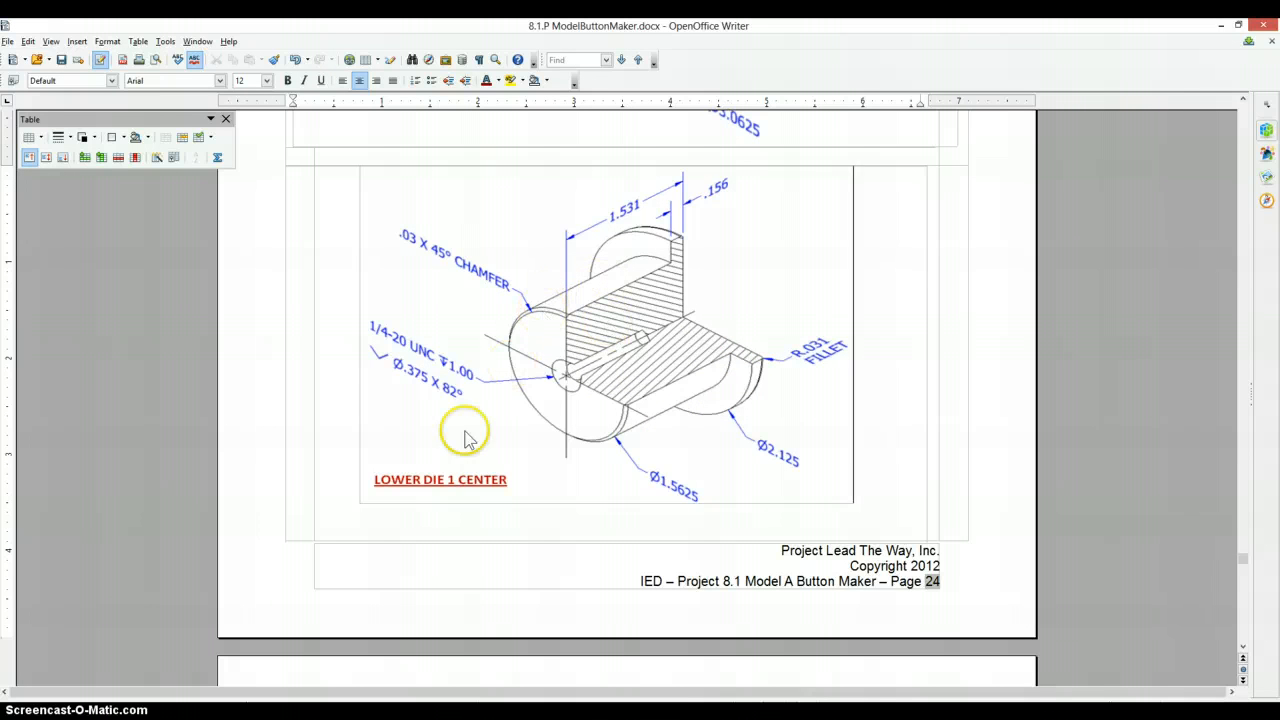
scroll("down", 3)
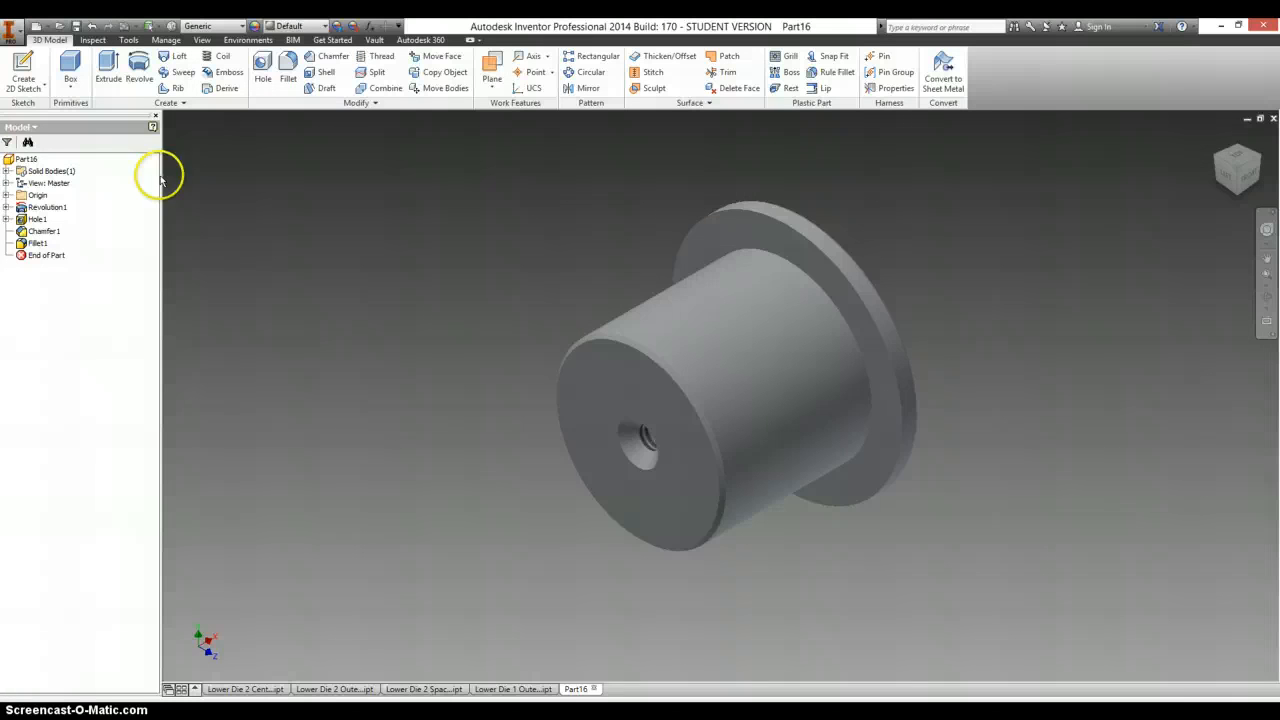
Set the part material to Steel in iProperties Physical, updating mass, area and volume
right_click(26, 160)
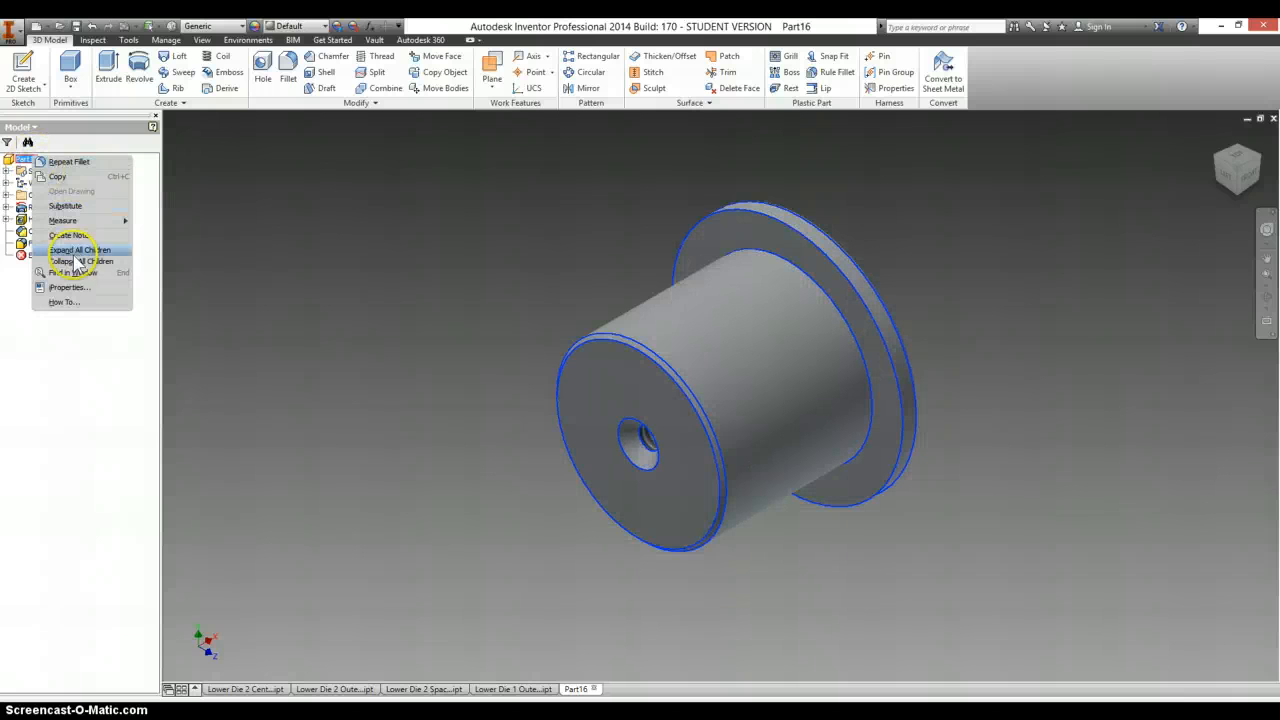
left_click(68, 288)
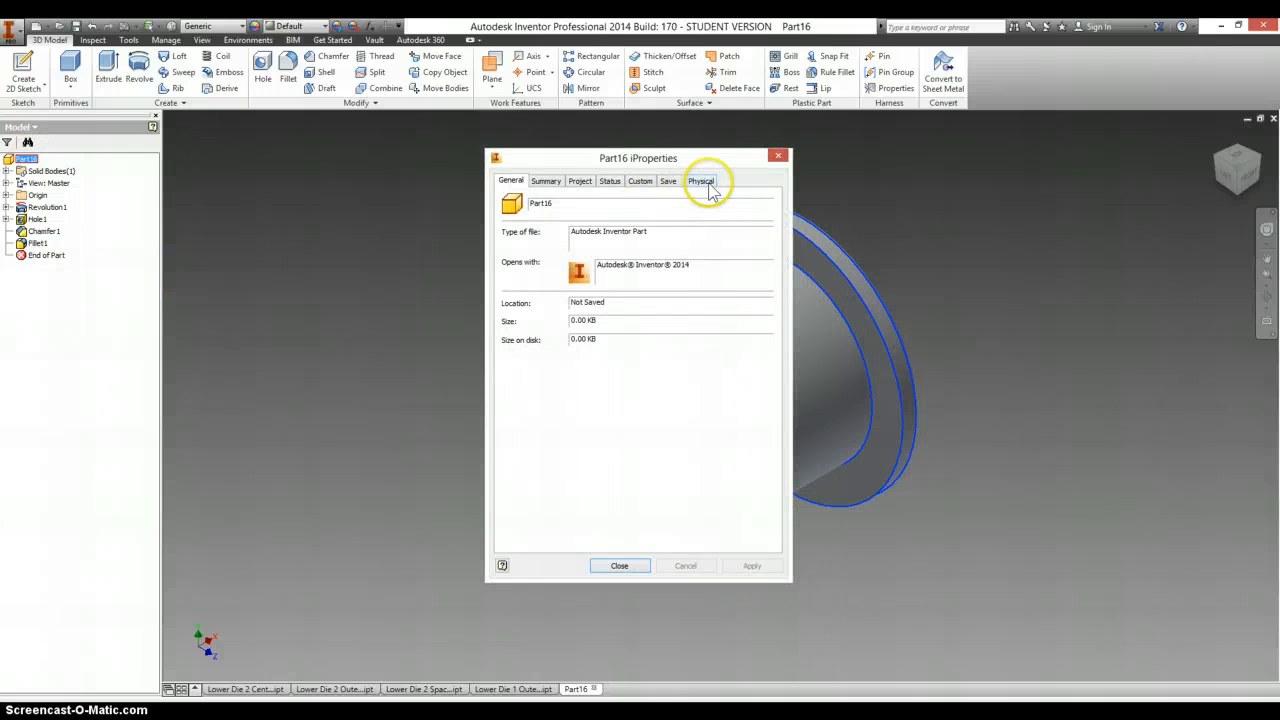
left_click(700, 180)
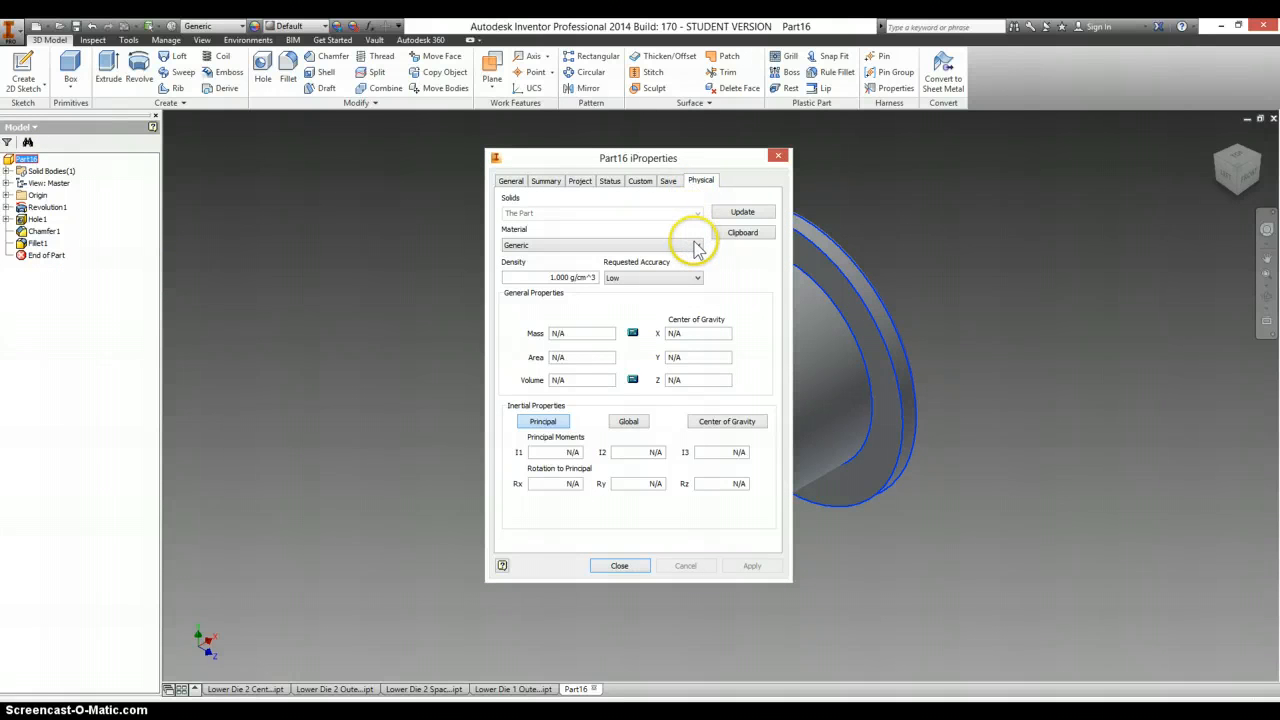
left_click(696, 244)
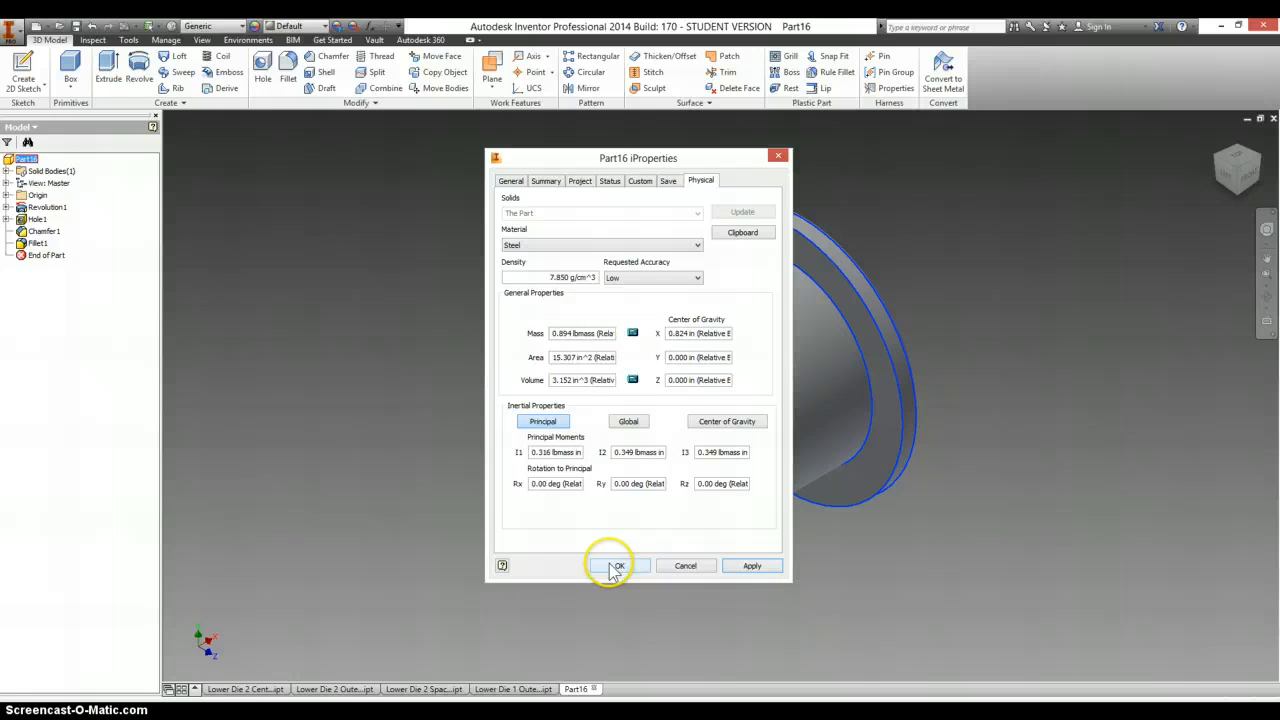
left_click(618, 564)
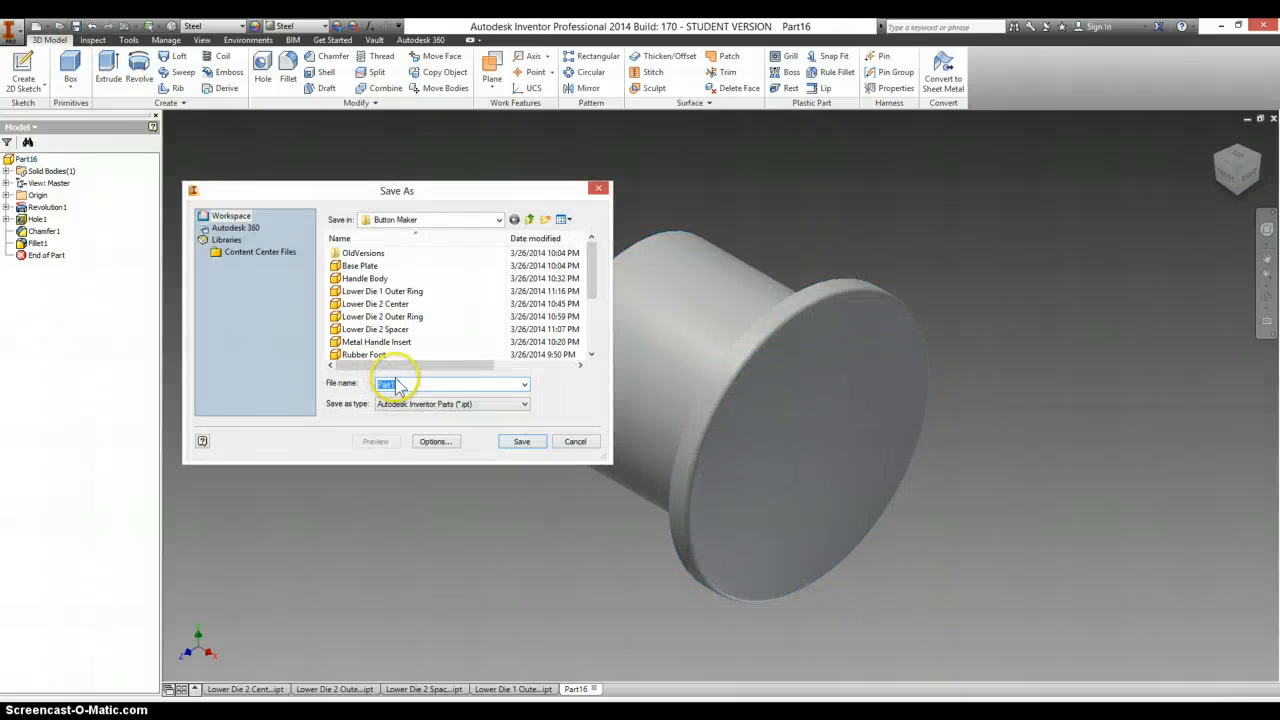
Enter the file name 'Lower Die' in Save As for the Button Maker folder
type("Lower Die")
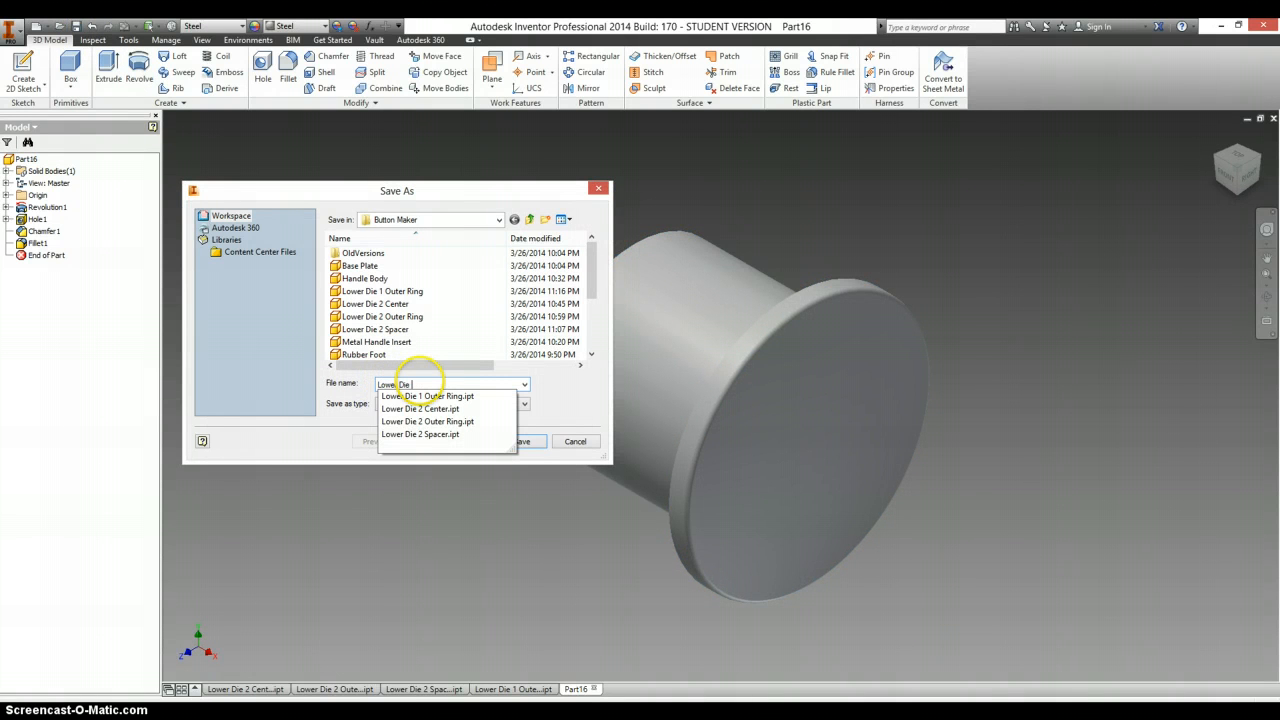